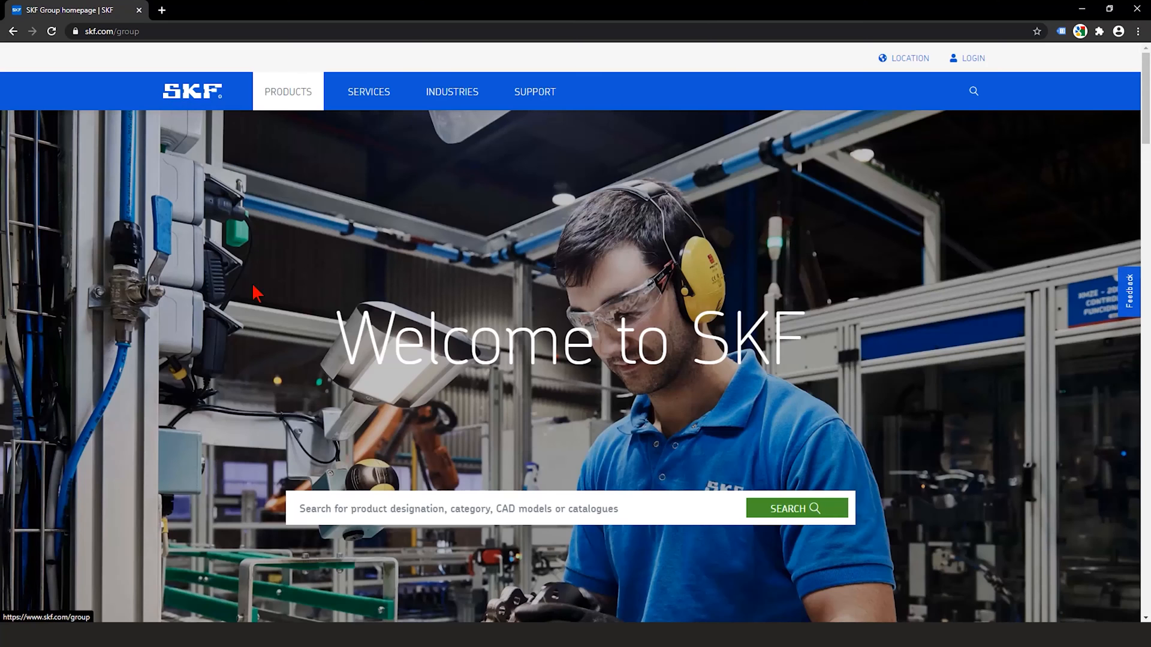
{"action": "mouse_move", "coordinate": [287, 93]}
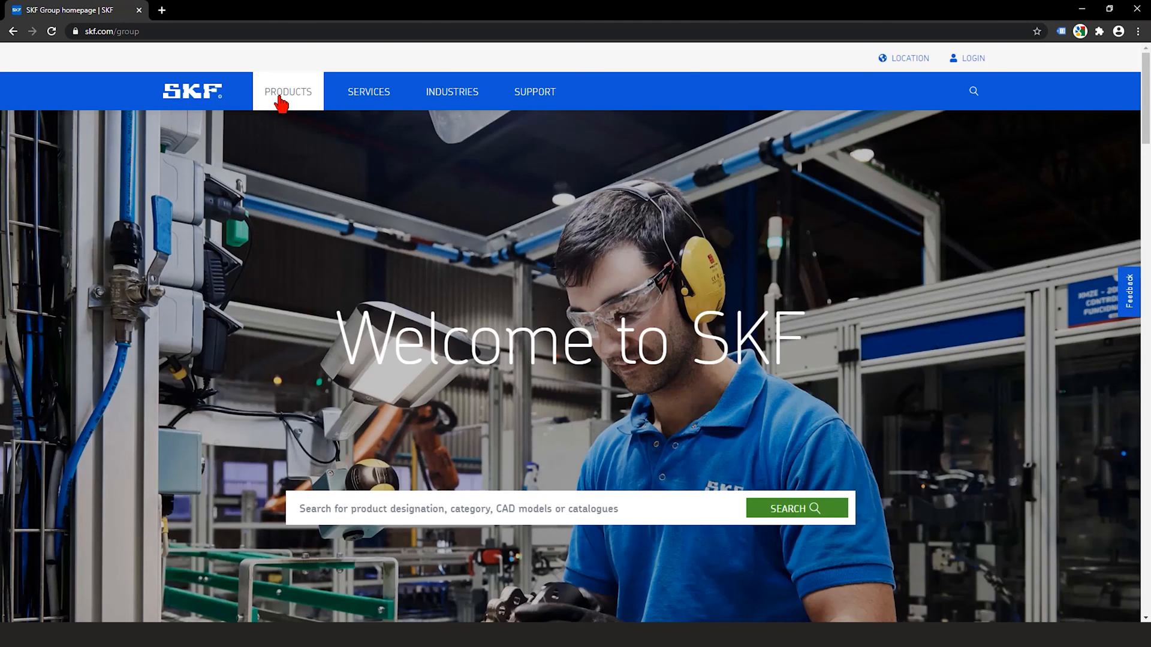
Step: Navigate Products > Rolling bearings > Ball bearings to the Insert bearings (Y-bearings) page
{"action": "left_click", "coordinate": [288, 92]}
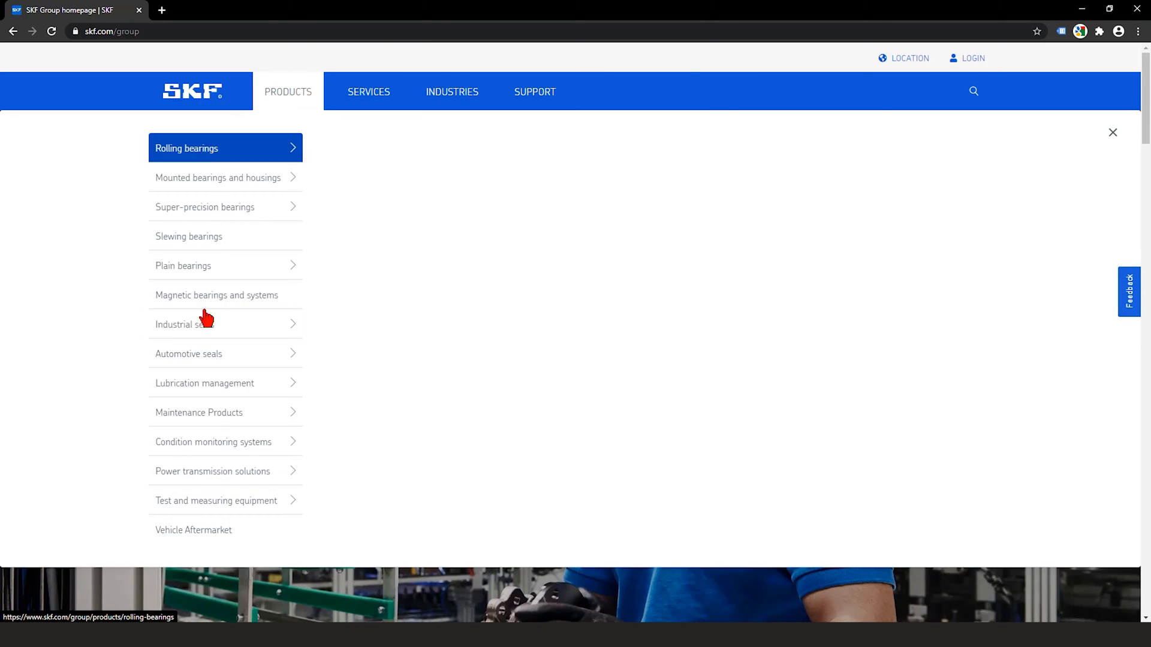
{"action": "left_click", "coordinate": [205, 206]}
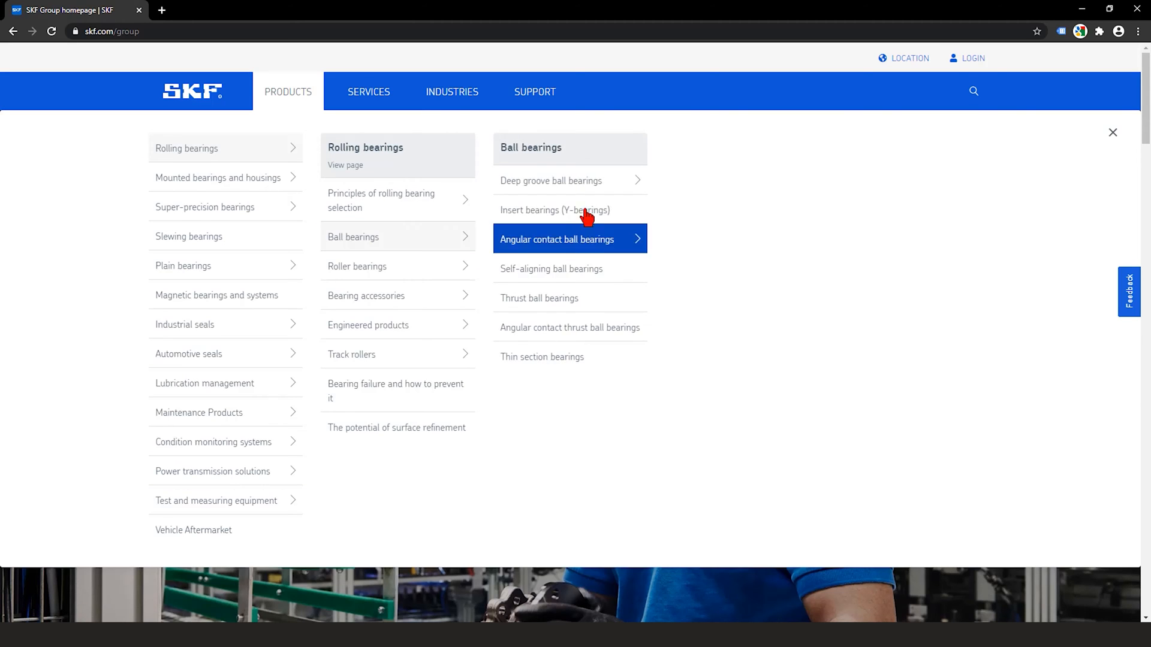
{"action": "left_click", "coordinate": [554, 210]}
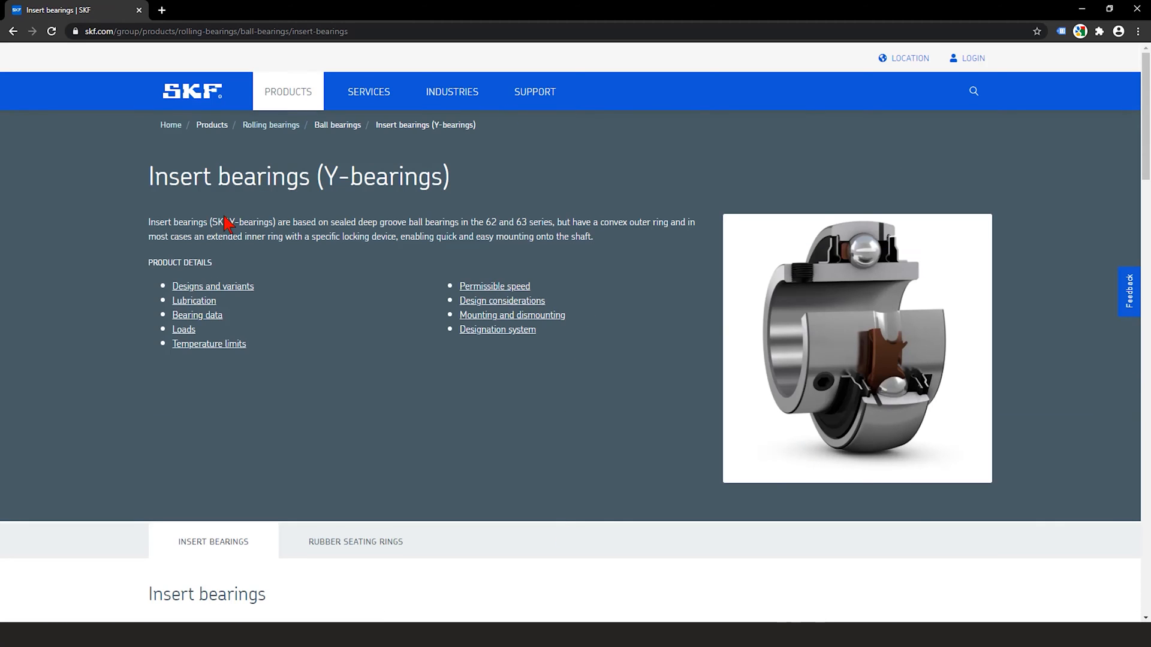
{"action": "scroll", "scroll_direction": "down", "scroll_amount": 3}
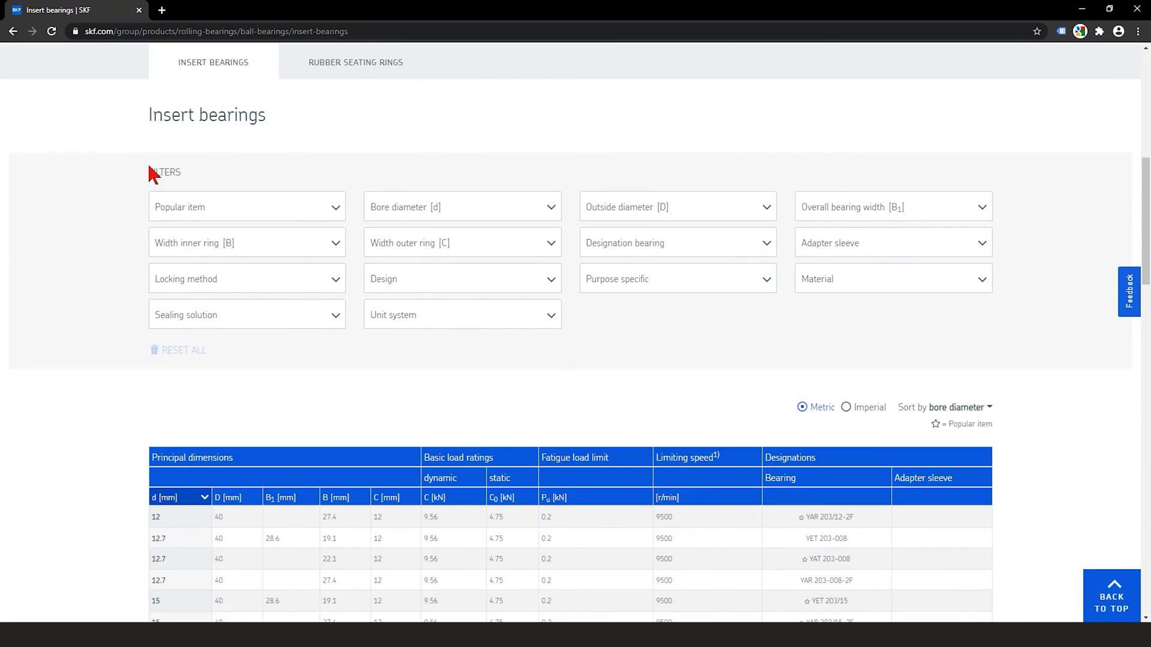
{"action": "scroll", "scroll_direction": "down", "scroll_amount": 3}
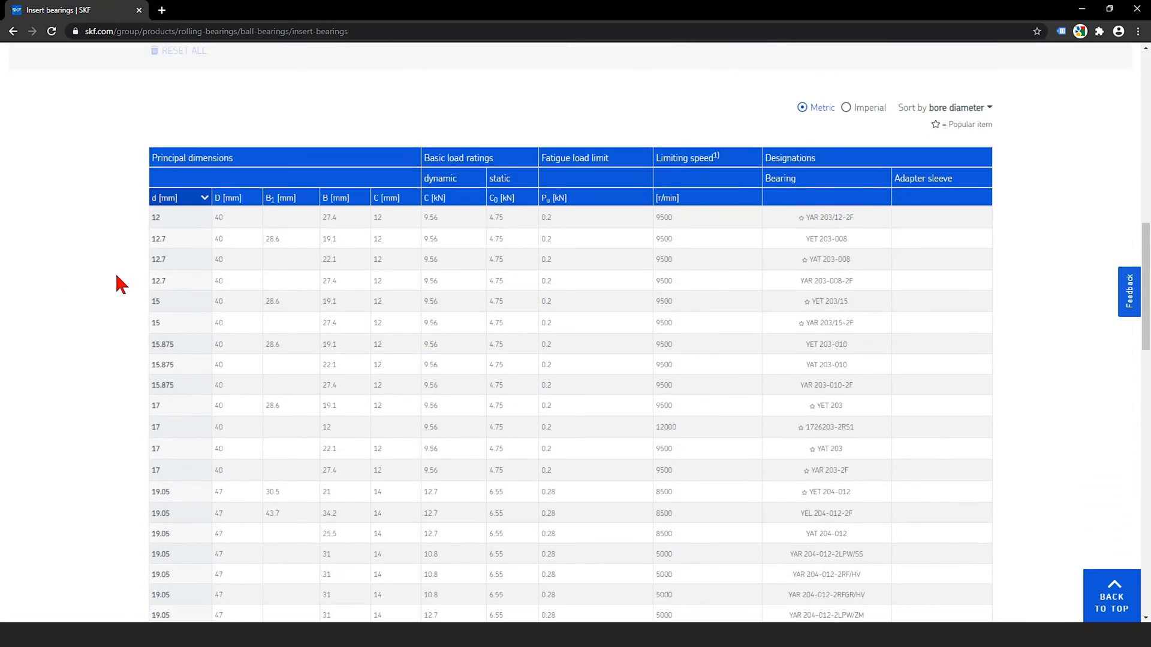
{"action": "scroll", "scroll_direction": "up", "scroll_amount": 3}
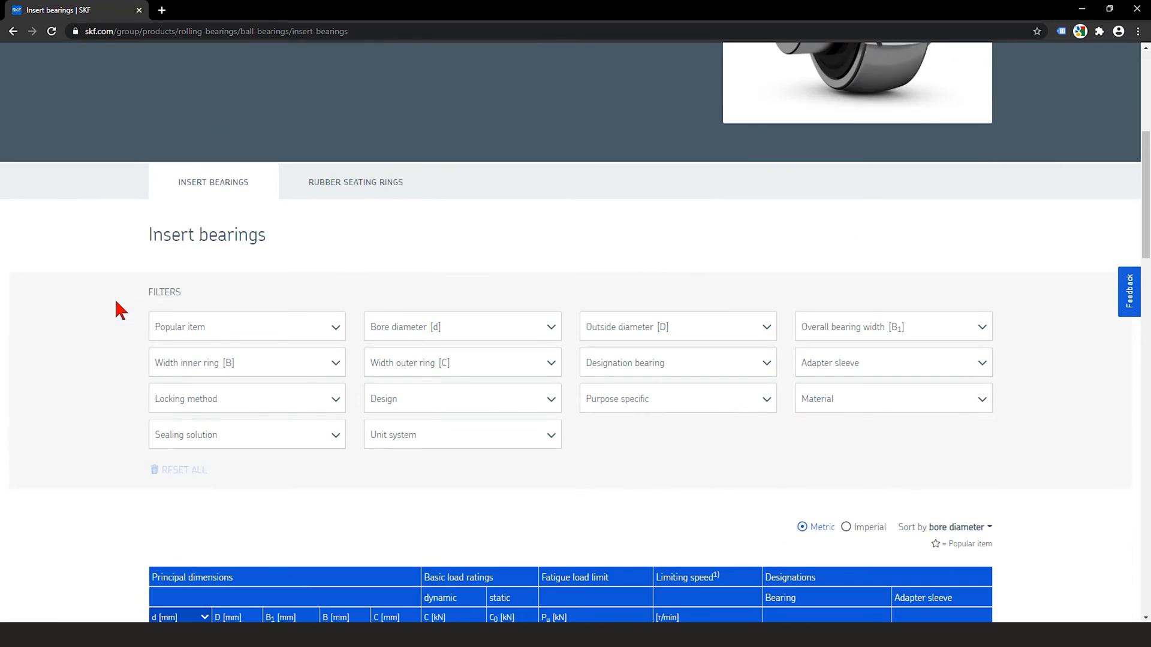
{"action": "scroll", "scroll_direction": "down", "scroll_amount": 3}
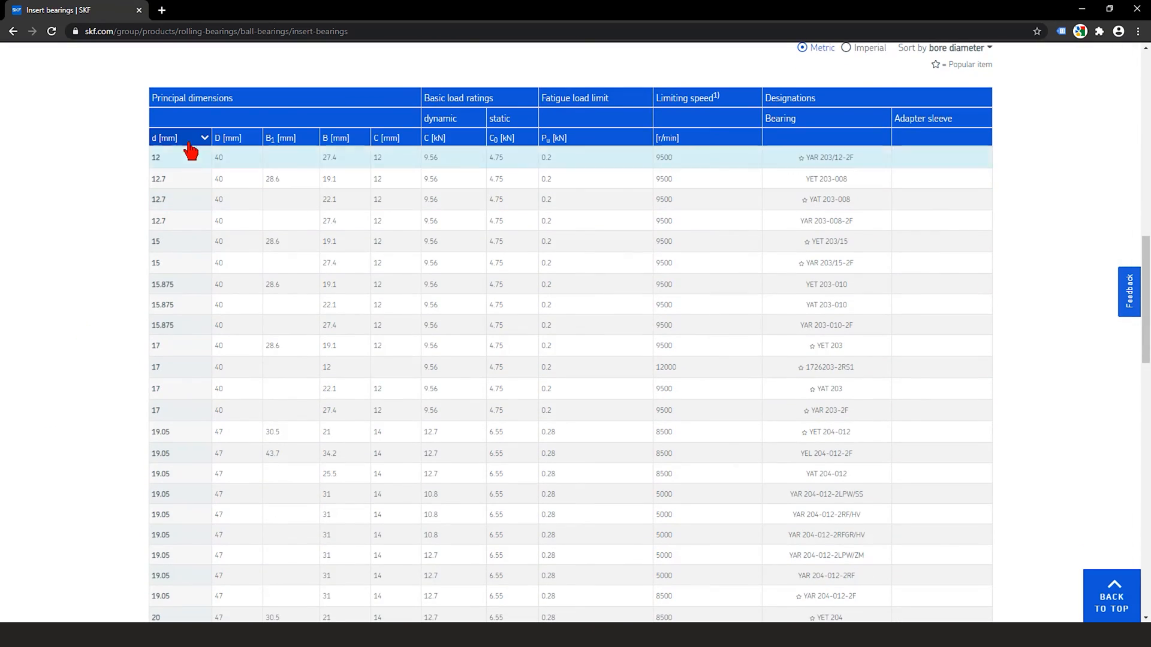
{"action": "mouse_move", "coordinate": [234, 192]}
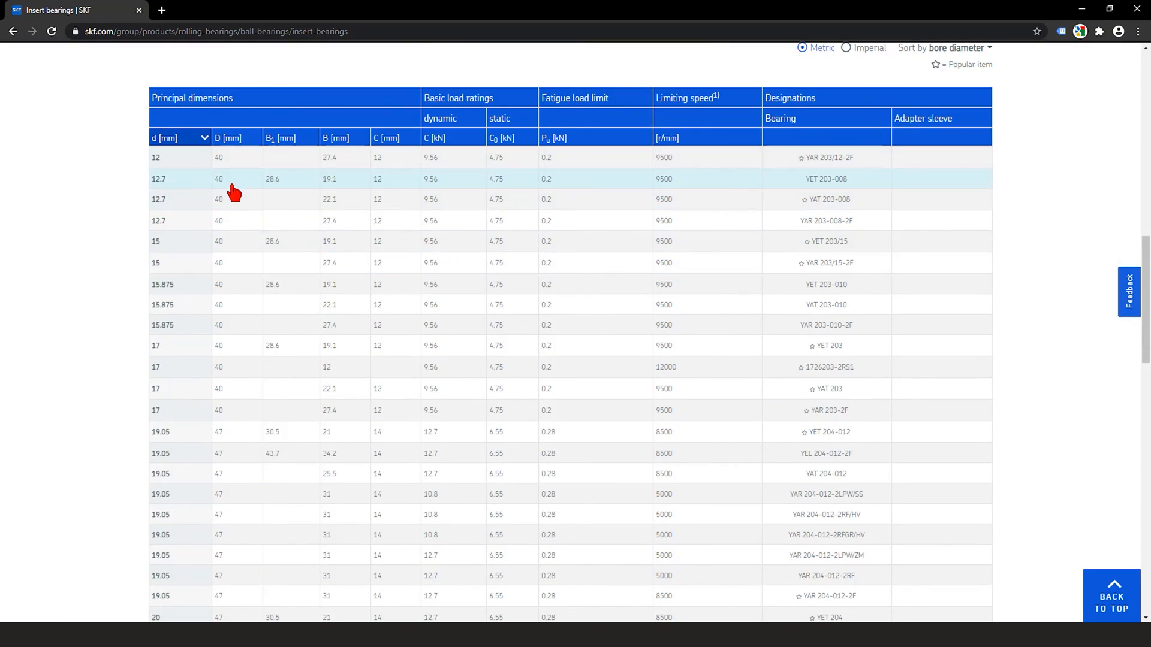
Step: Open the YET 203-008 row and review its technical specification at normal page size
{"action": "left_click", "coordinate": [825, 179]}
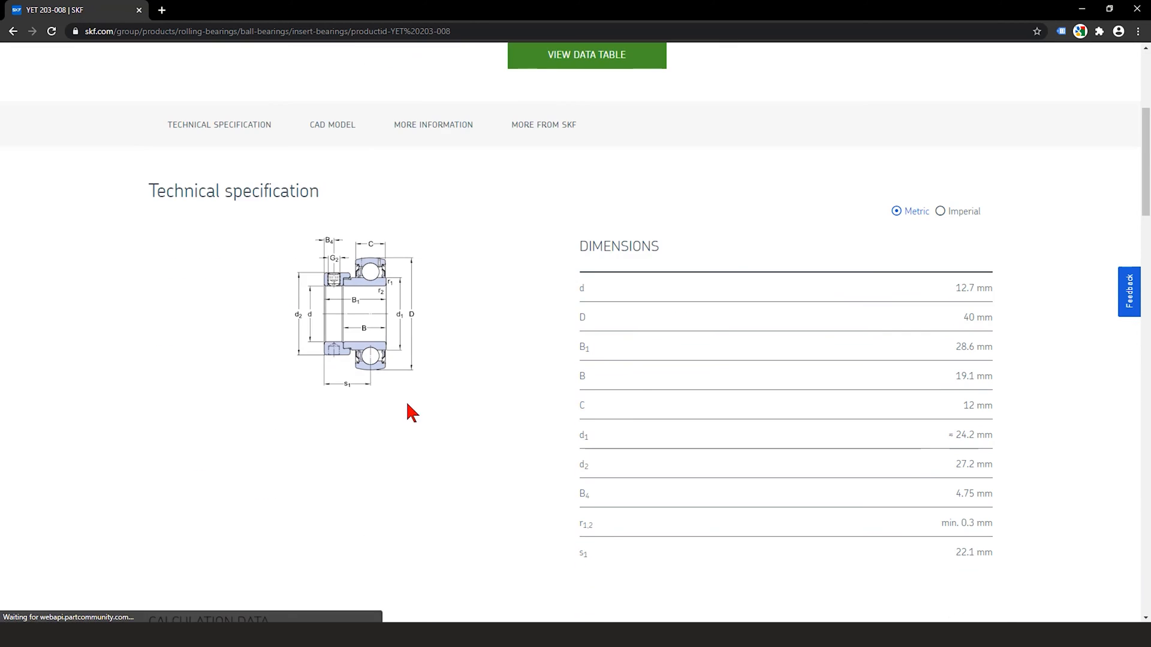
{"action": "mouse_move", "coordinate": [328, 335]}
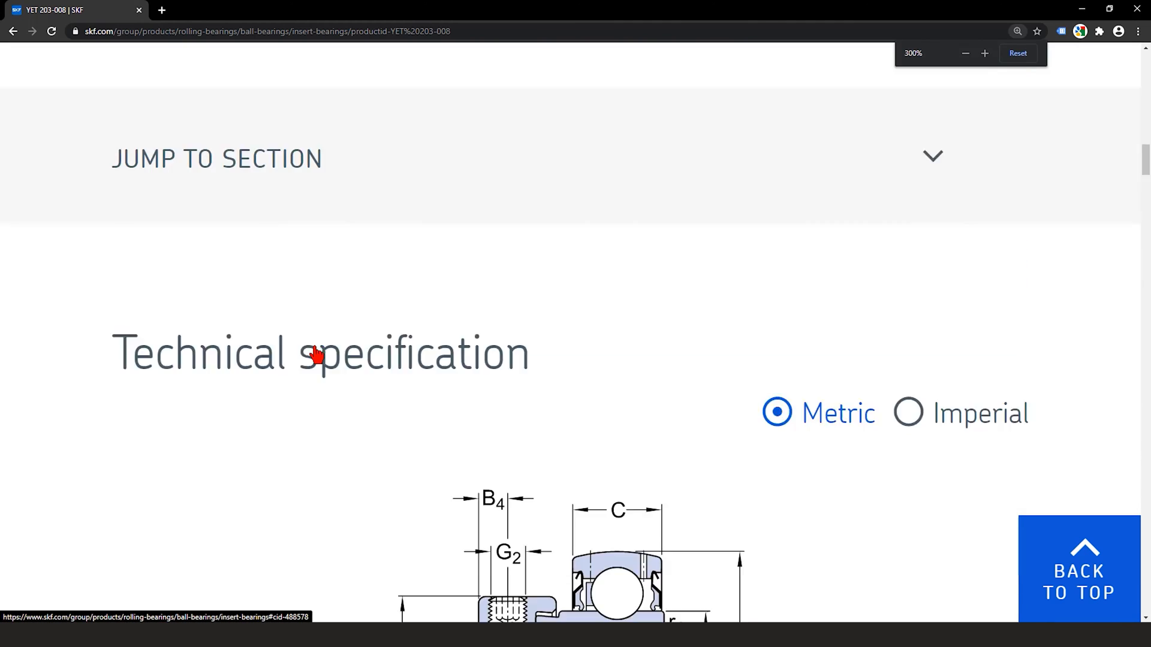
{"action": "scroll", "scroll_direction": "down", "scroll_amount": 3}
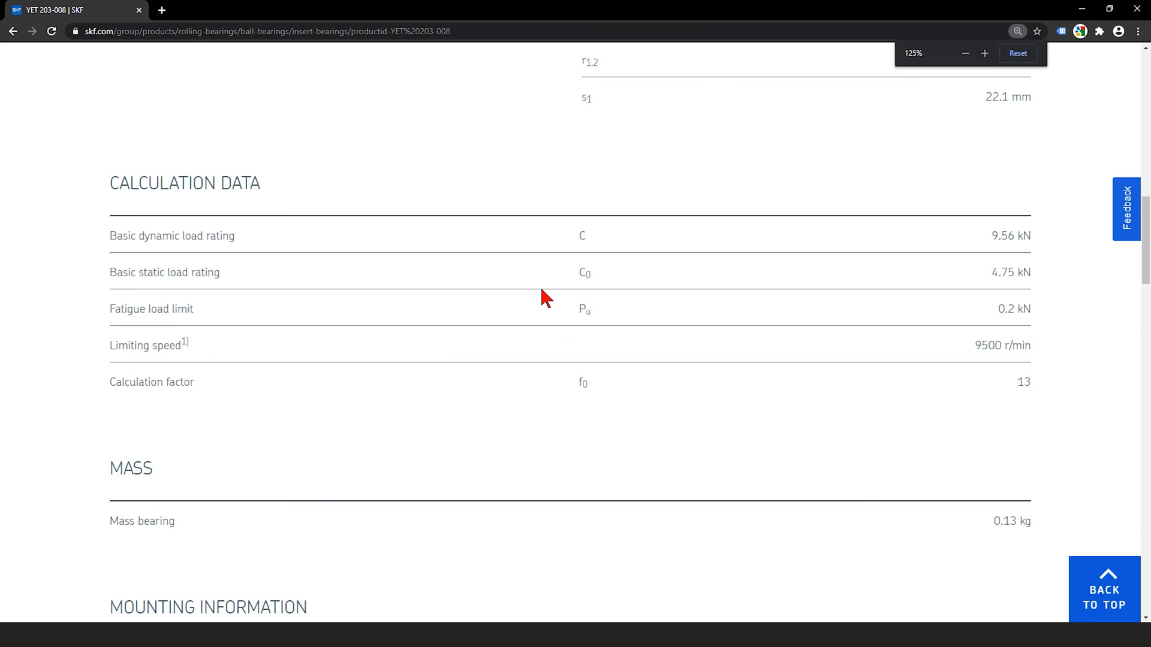
{"action": "left_click", "coordinate": [967, 52]}
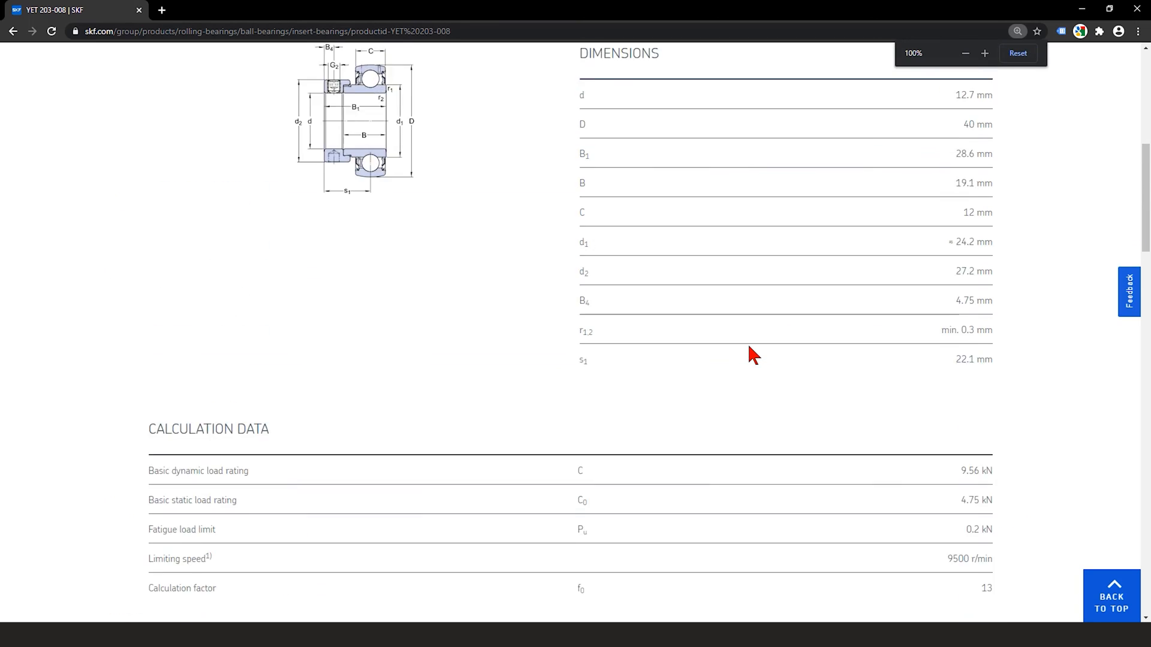
Step: Choose SolidWorks (>=2006) as Native 3D format and start the CAD download
{"action": "scroll", "scroll_direction": "up", "scroll_amount": 3}
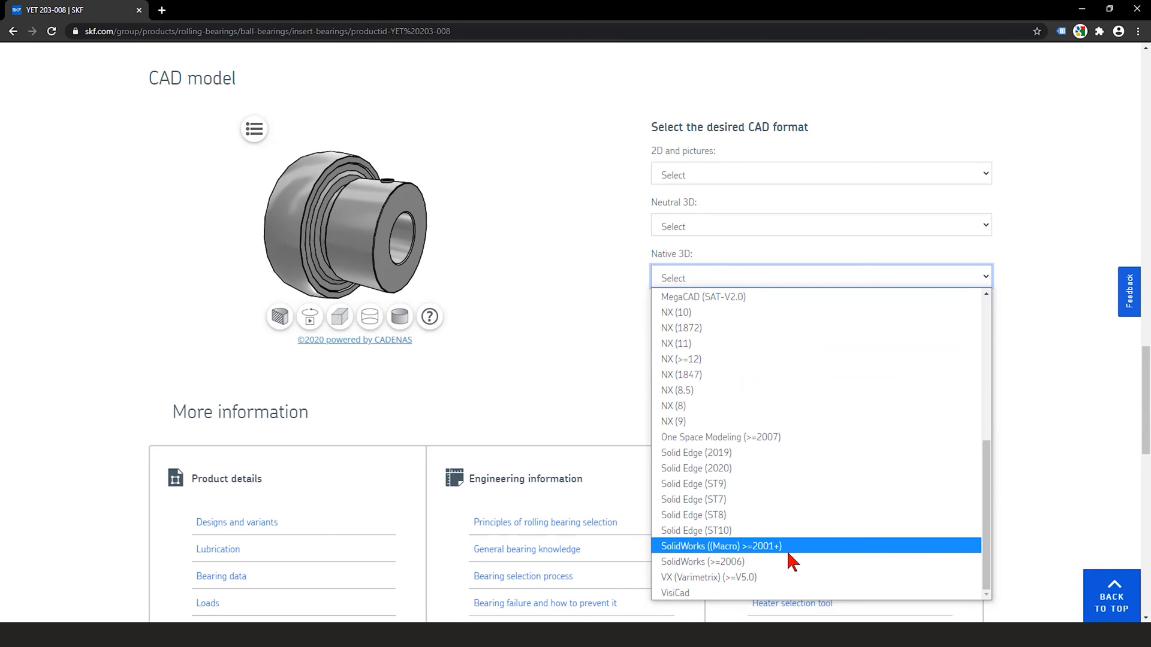
{"action": "mouse_move", "coordinate": [721, 561]}
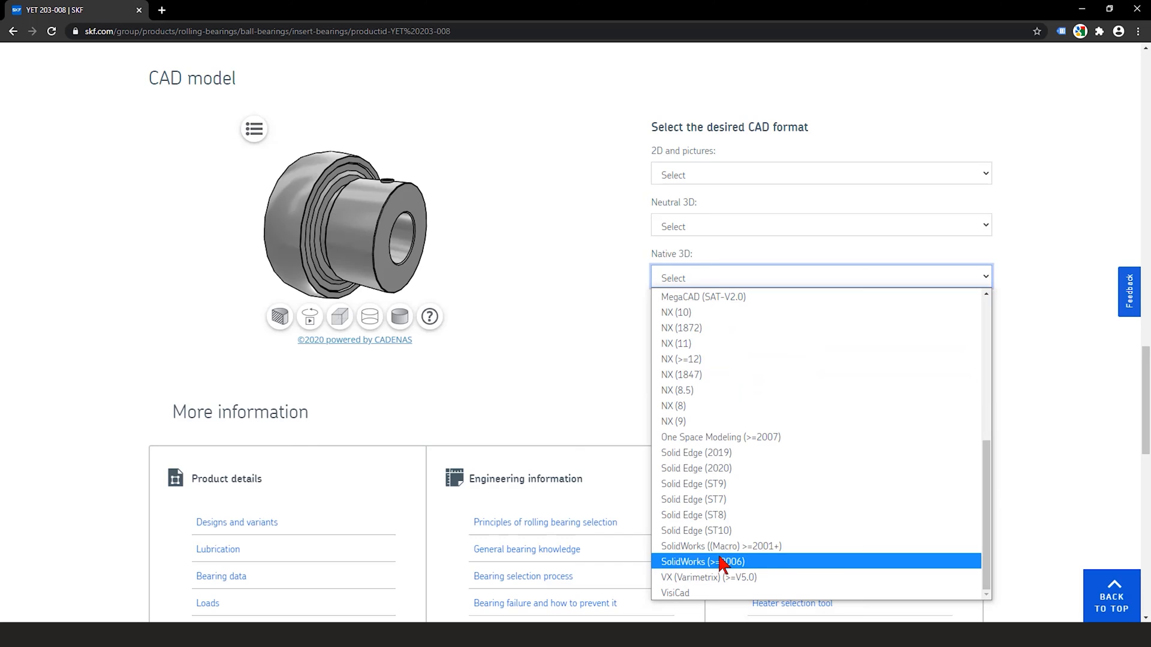
{"action": "left_click", "coordinate": [703, 561]}
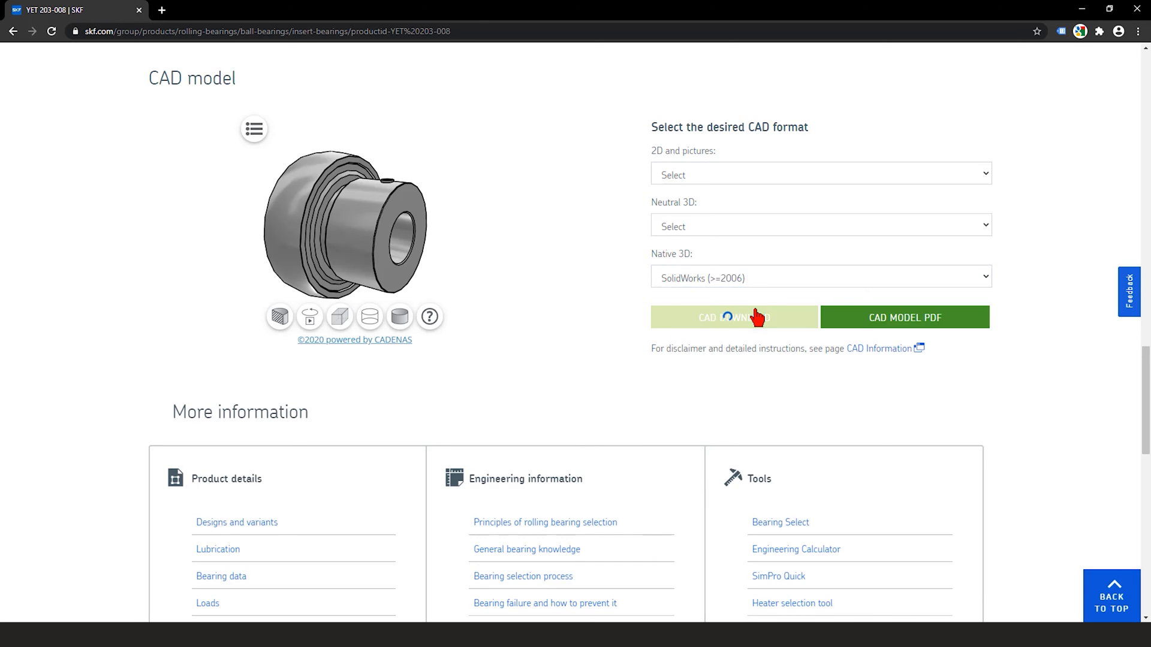
{"action": "left_click", "coordinate": [733, 317]}
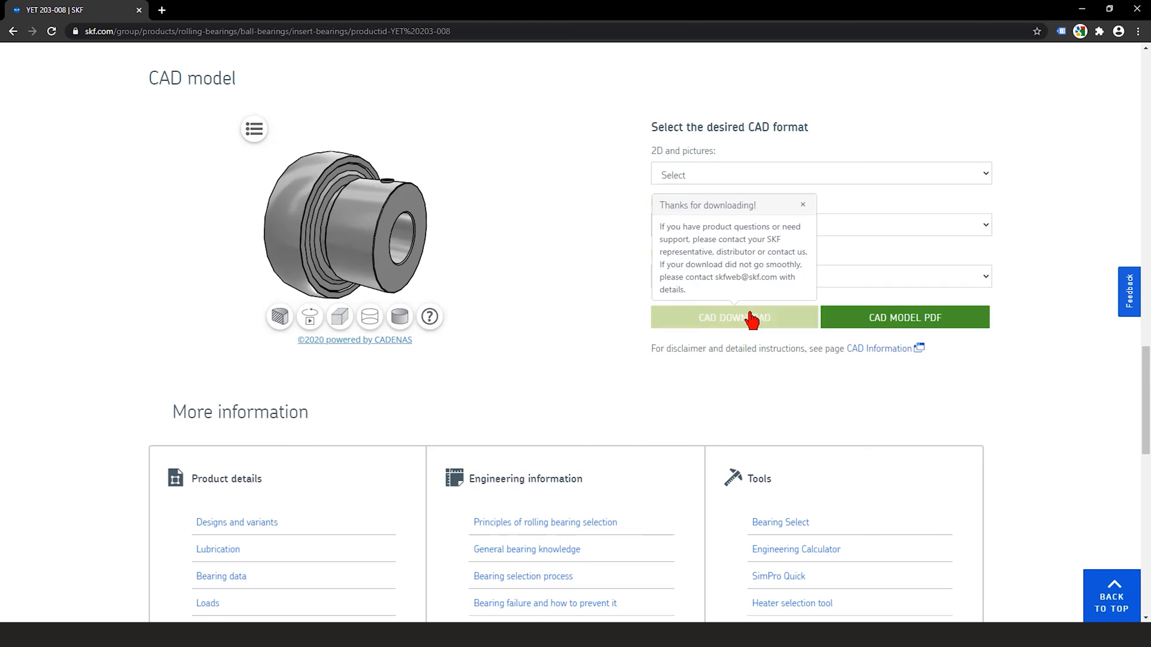
{"action": "left_click", "coordinate": [732, 317]}
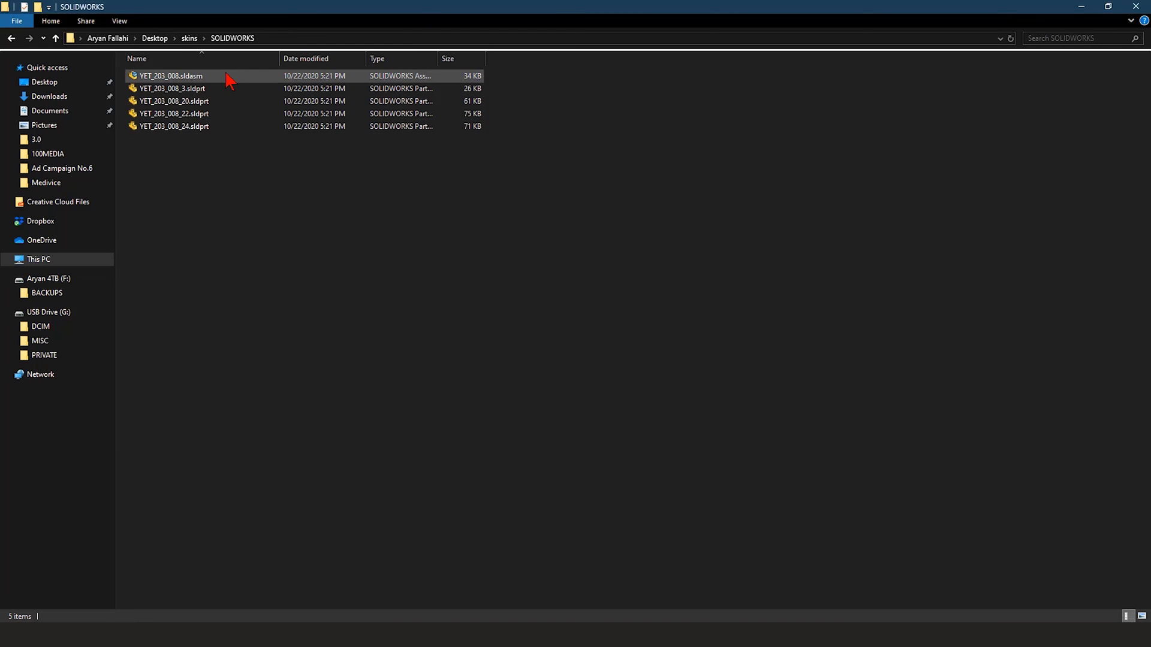
Step: Open YET_203_008.sldasm from the SOLIDWORKS folder so it loads in SolidWorks
{"action": "double_click", "coordinate": [173, 75]}
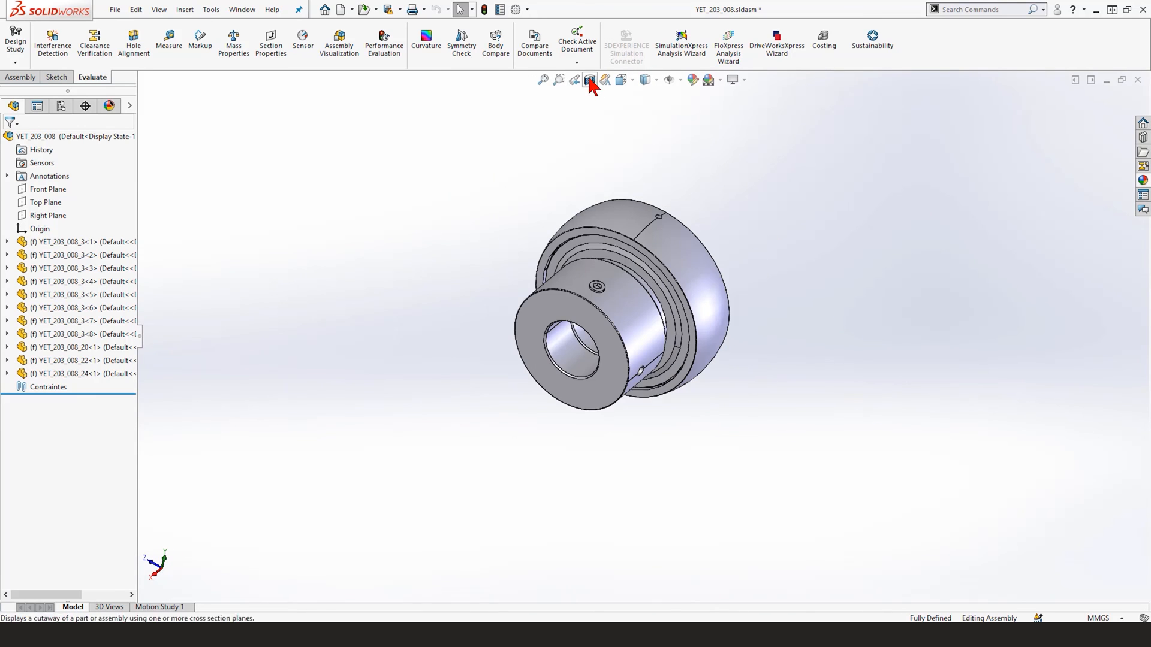
Step: Show a section cut of the bearing assembly, then start a Measure session from Evaluate
{"action": "left_click", "coordinate": [589, 79]}
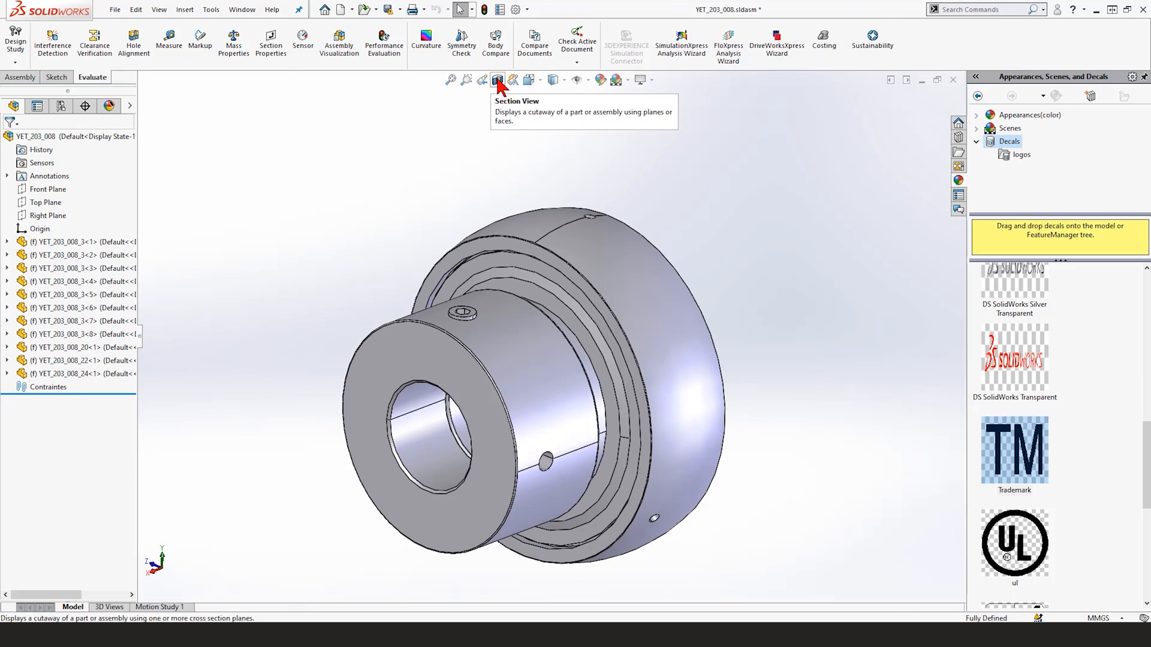
{"action": "left_click", "coordinate": [497, 79]}
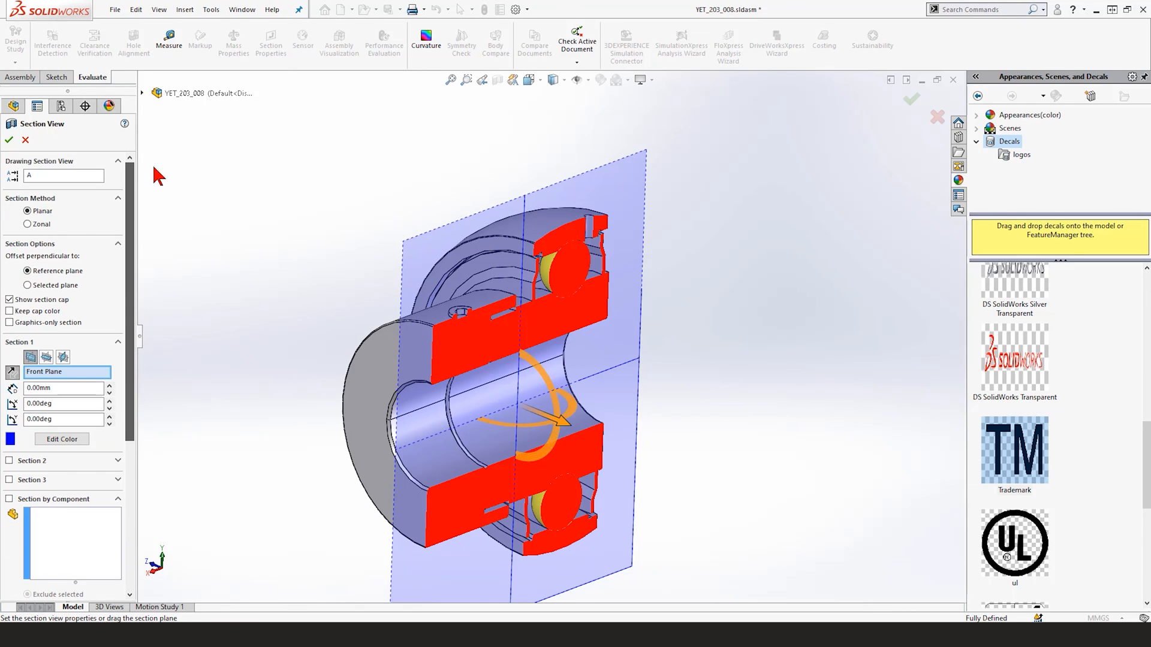
{"action": "left_click", "coordinate": [8, 141]}
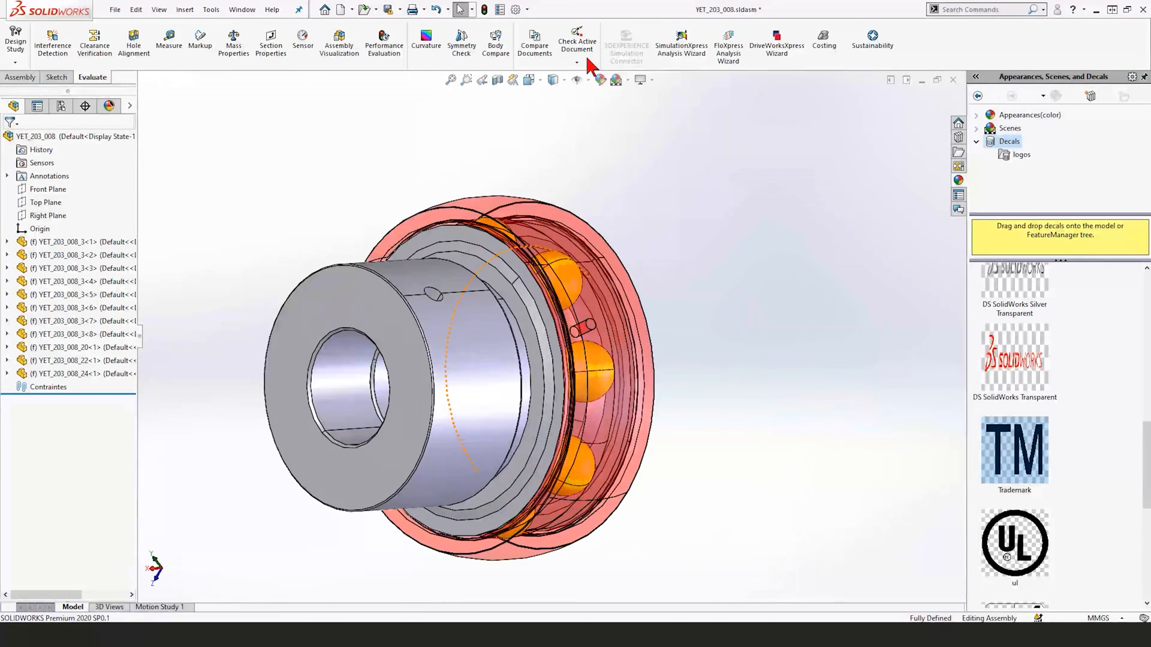
{"action": "left_click", "coordinate": [168, 41]}
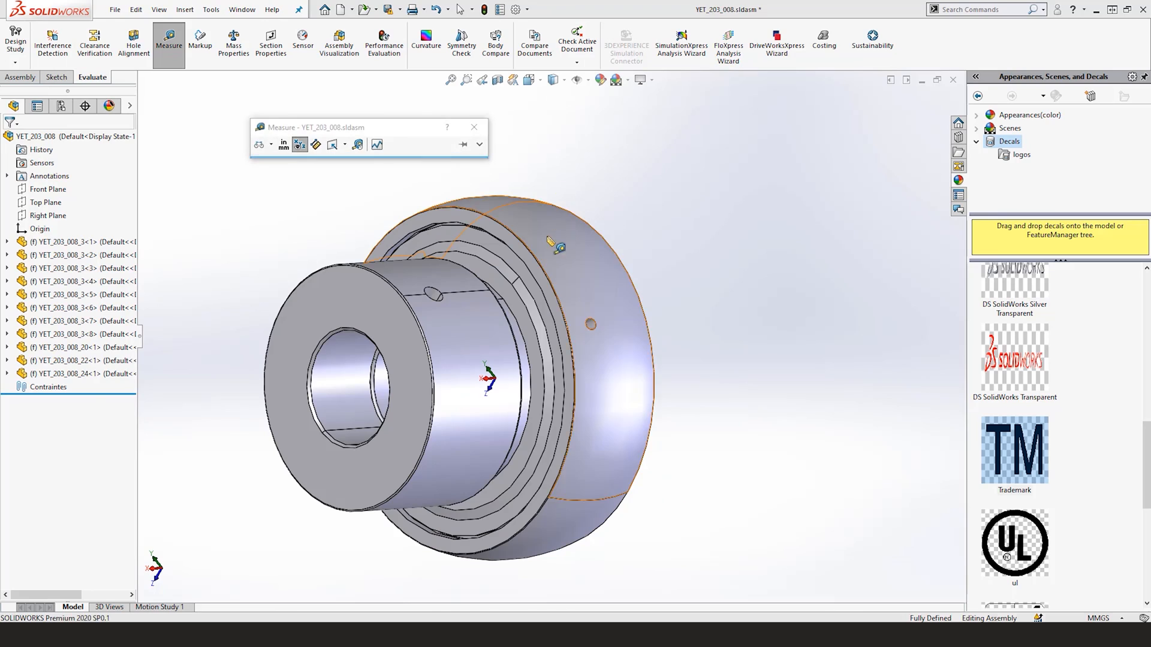